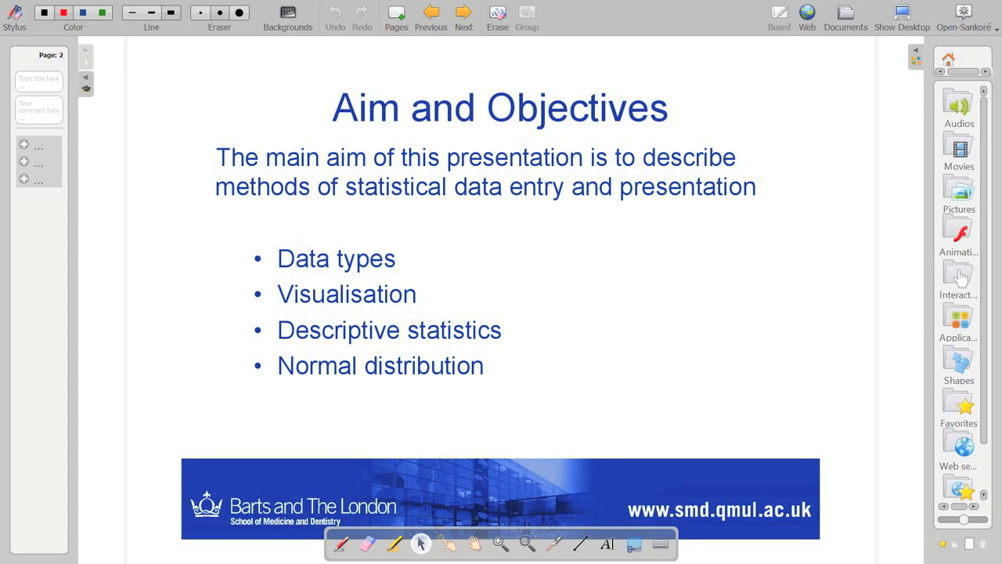
- Advance the presentation from the Aim and Objectives slide toward the Population slide
left_click(463, 14)
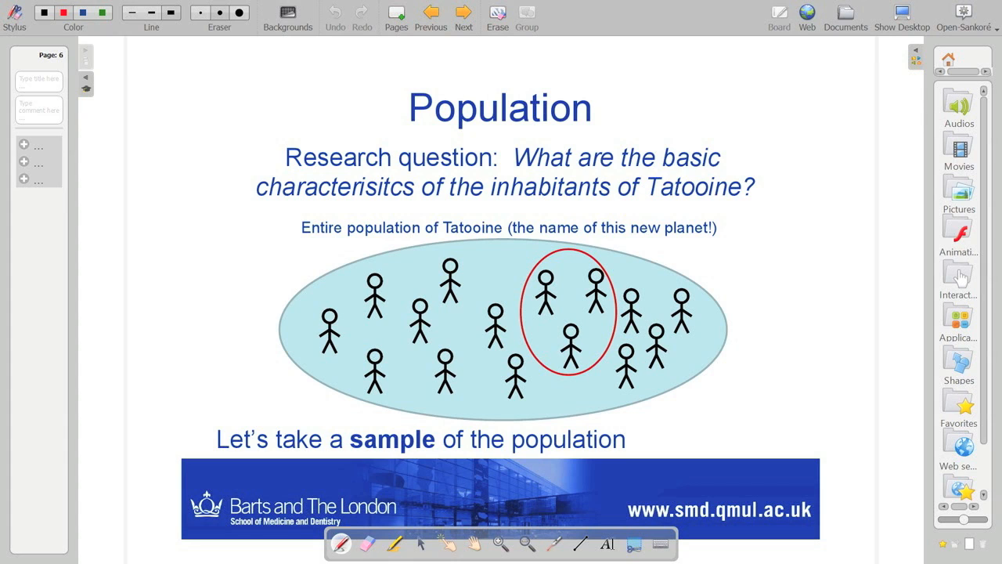
- Advance through both Sampling slides, reaching page 8 on representative samples
left_click(464, 15)
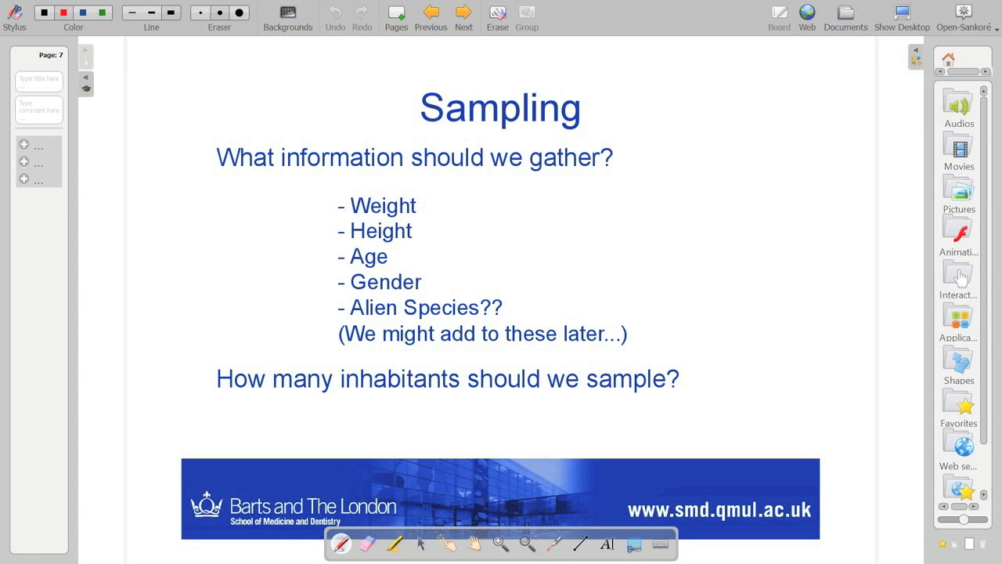
left_click(463, 14)
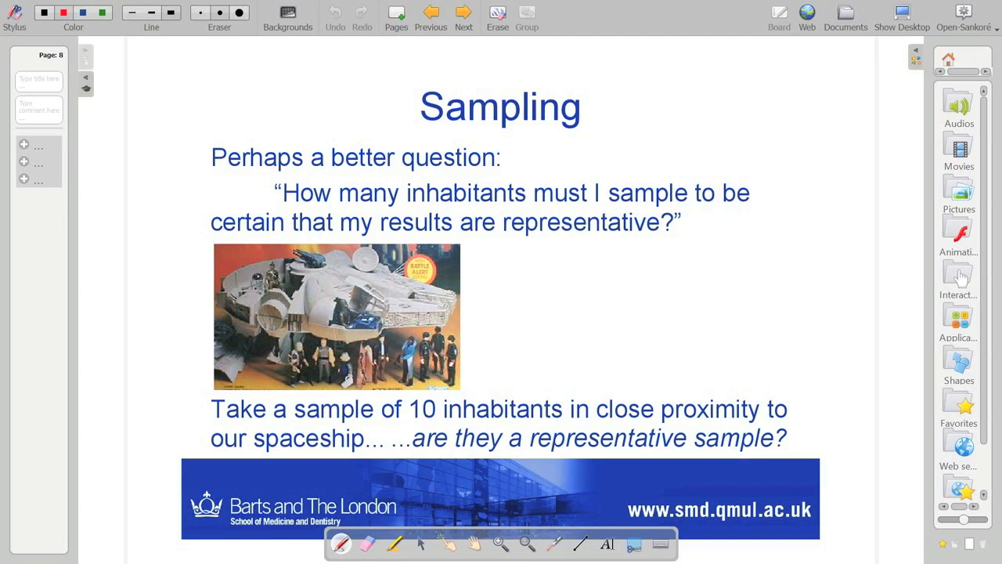
- Advance to the Data Collection slide (page 9) about the SPSS data file
left_click(464, 14)
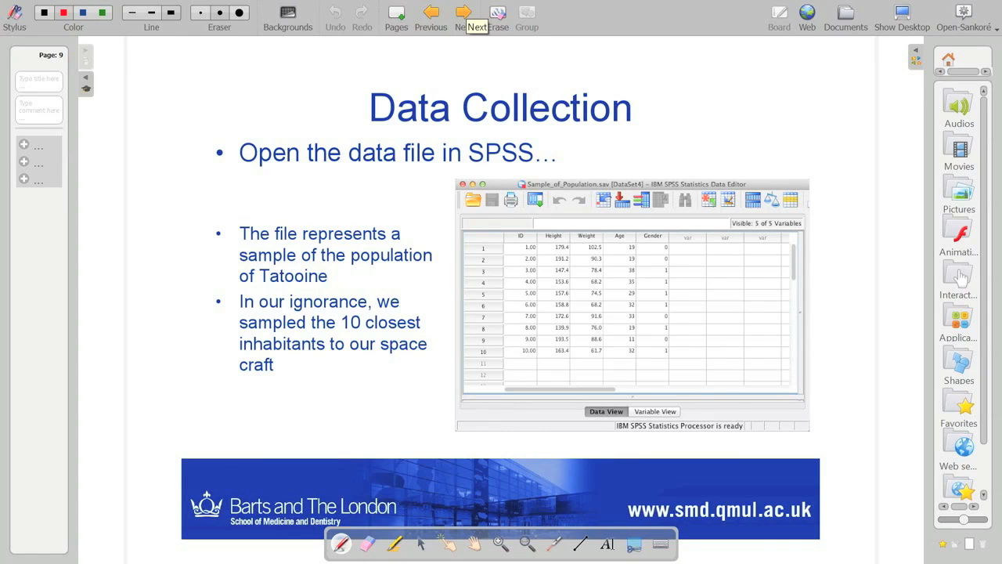
mouse_move(464, 16)
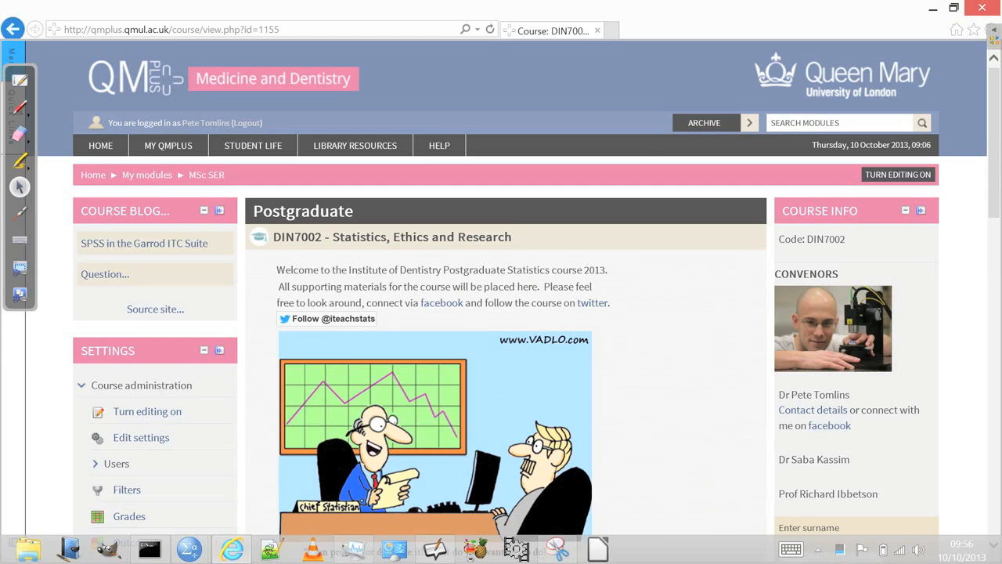
- Scroll down the DIN7002 course page to the Statistics Data section
scroll("down", 3)
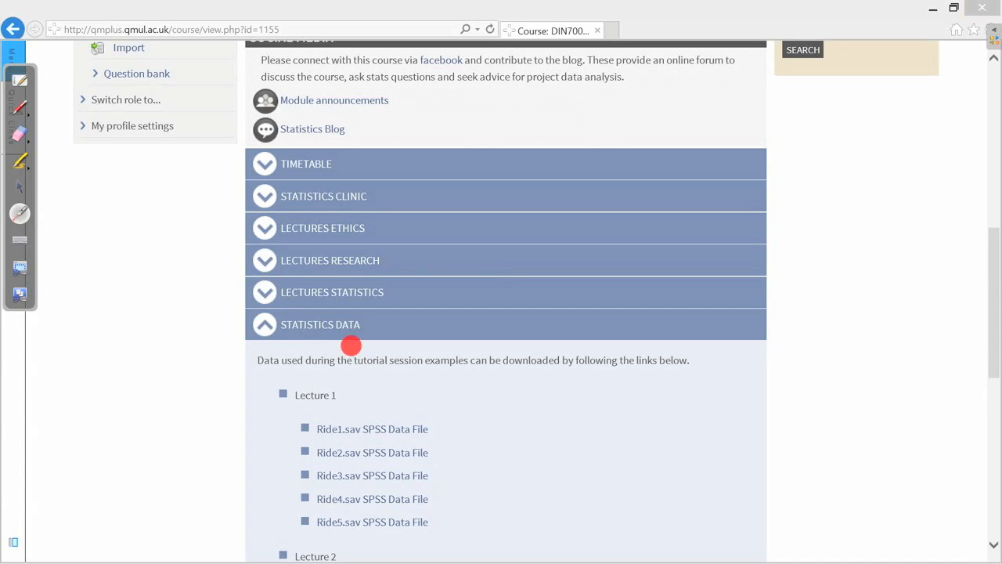
mouse_move(332, 338)
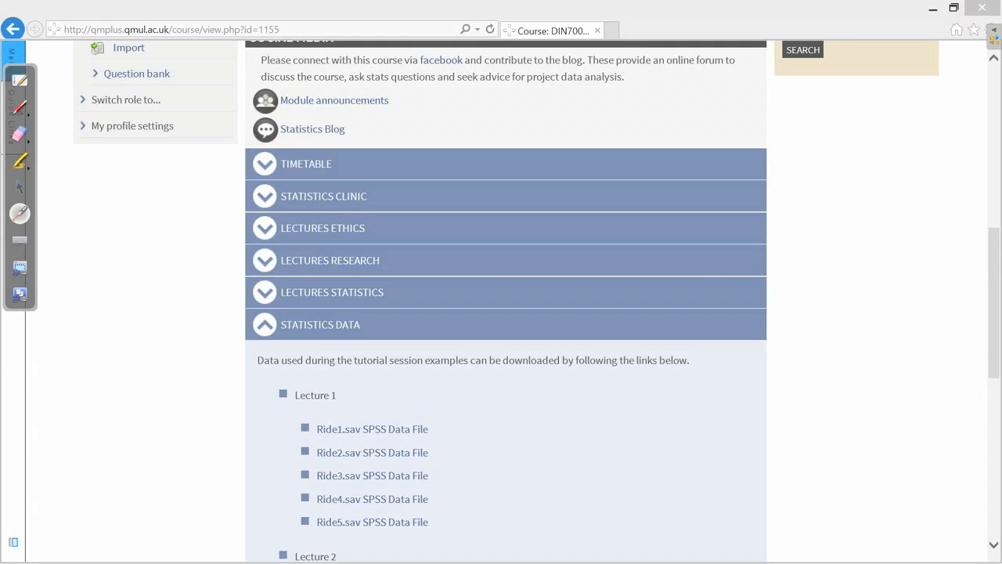
mouse_move(704, 290)
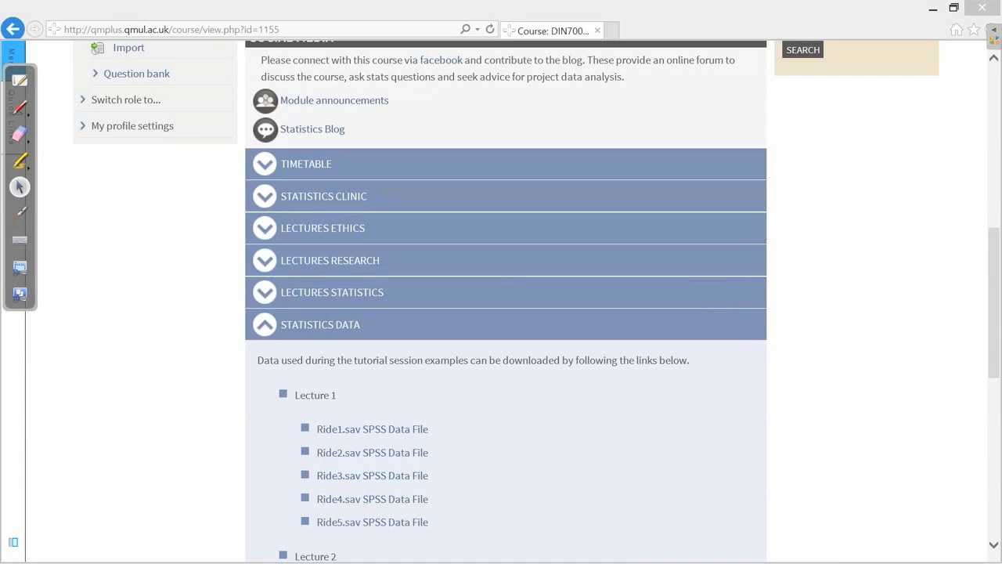
- Open the Lecture 2 'Sample of a population (n=10)' data file in SPSS
scroll("down", 3)
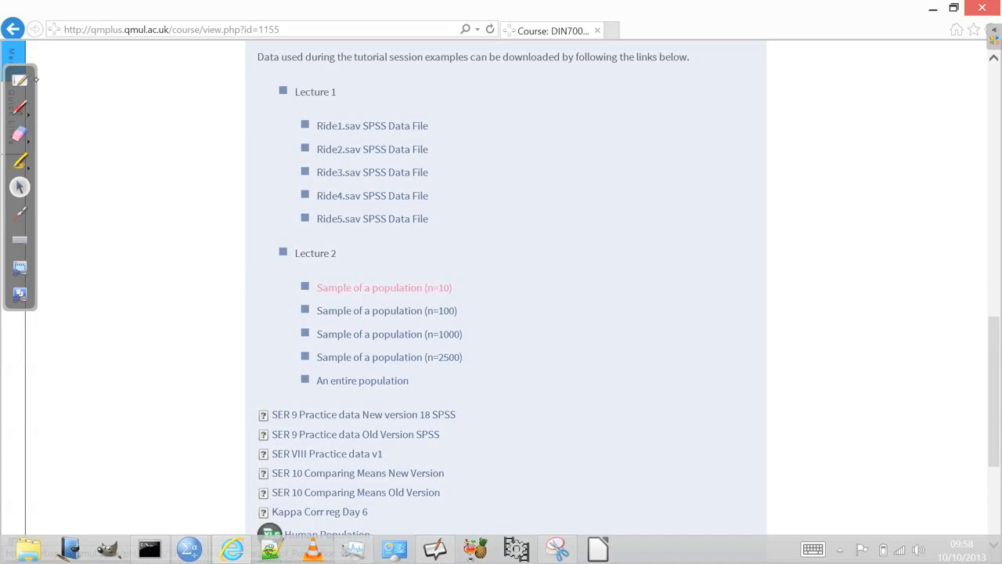
left_click(384, 289)
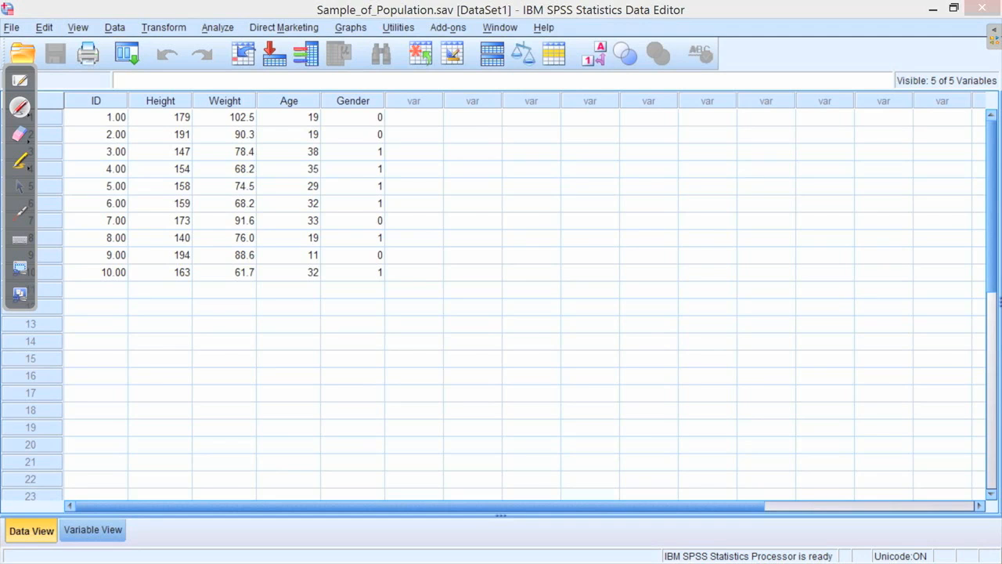
mouse_move(18, 185)
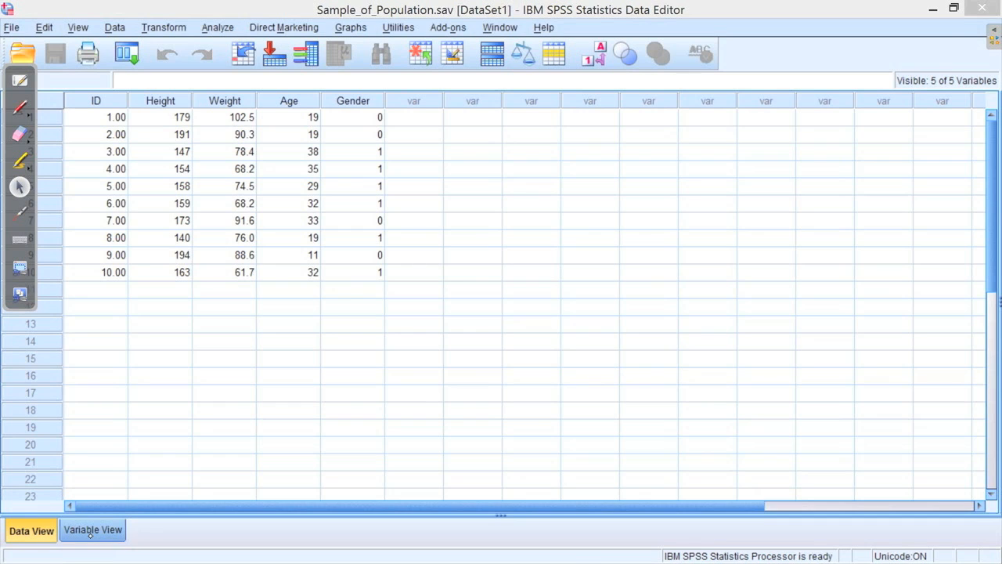
- Show the Variable View with ID, Height, Weight, Age and Gender definitions
left_click(93, 530)
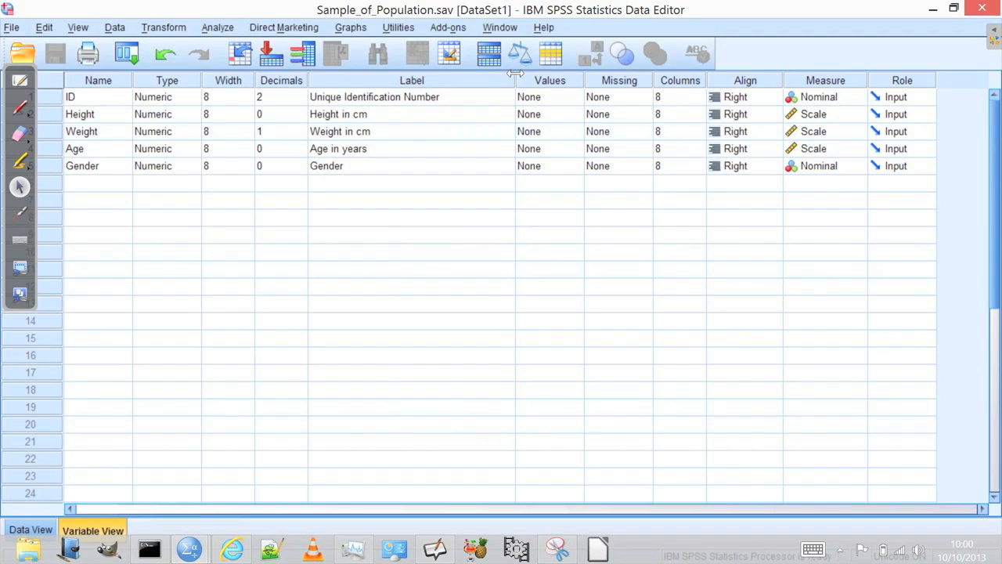
- Inspect the ID variable's label, then return to the Data View of the ten cases
left_click(375, 97)
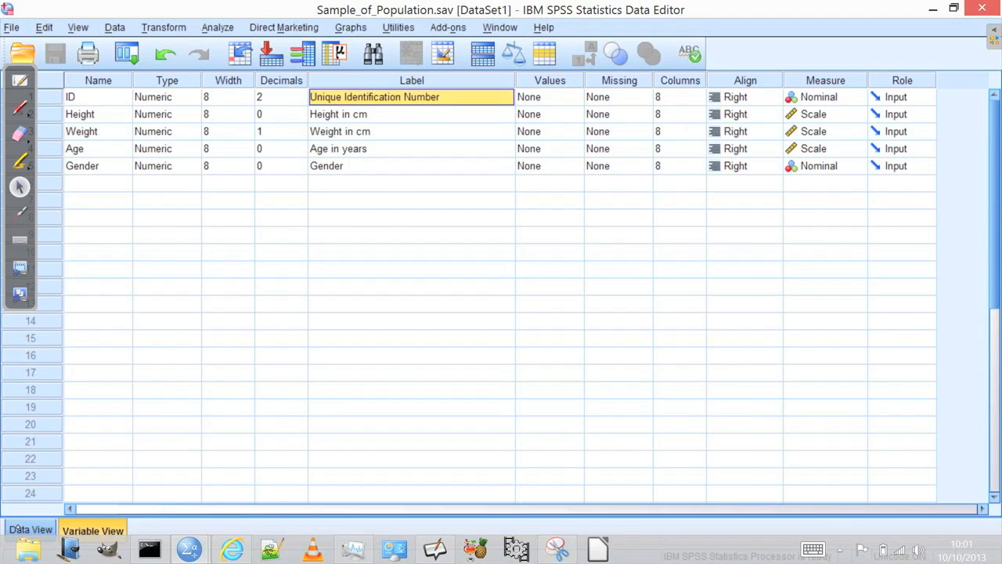
left_click(29, 529)
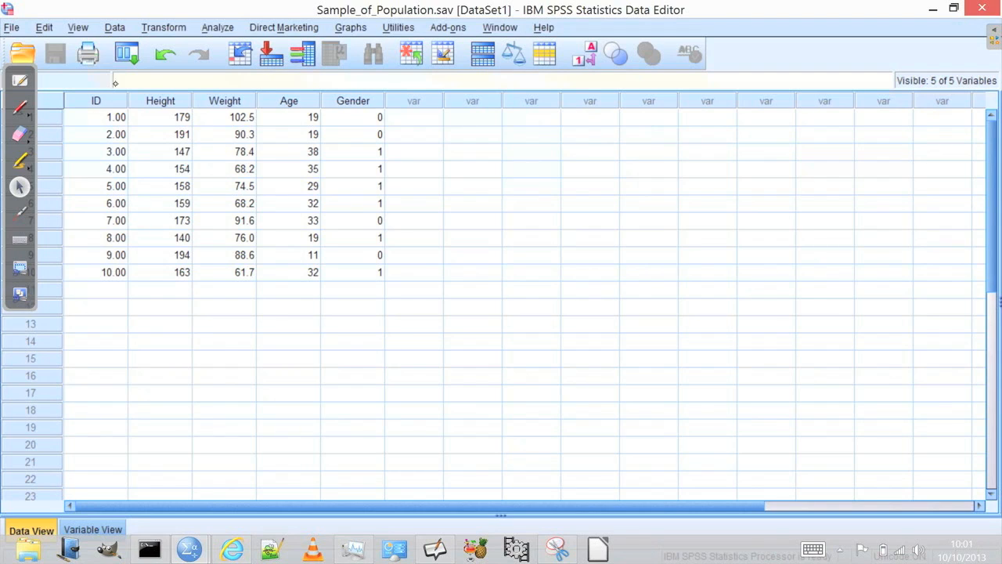
left_click(160, 116)
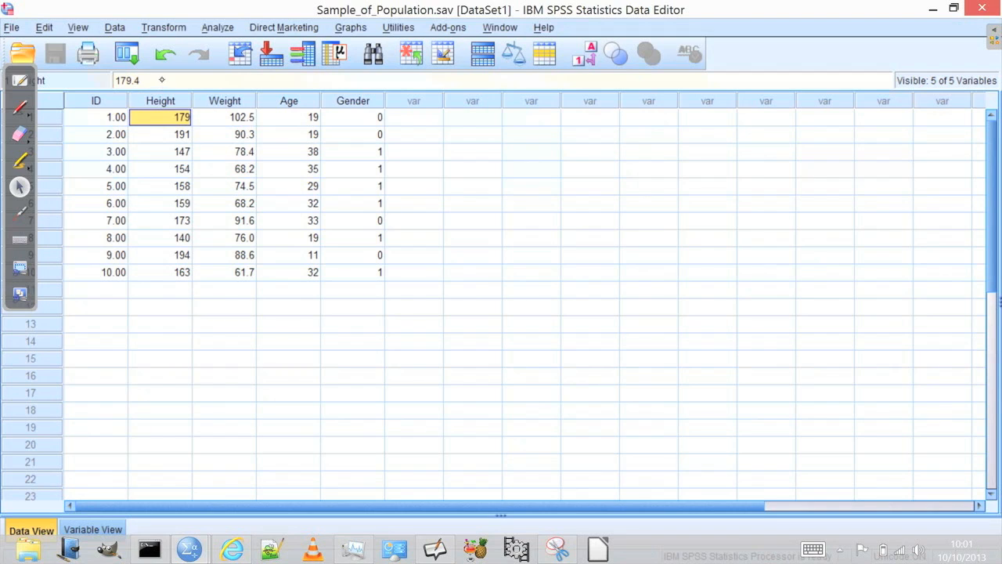
left_click(289, 116)
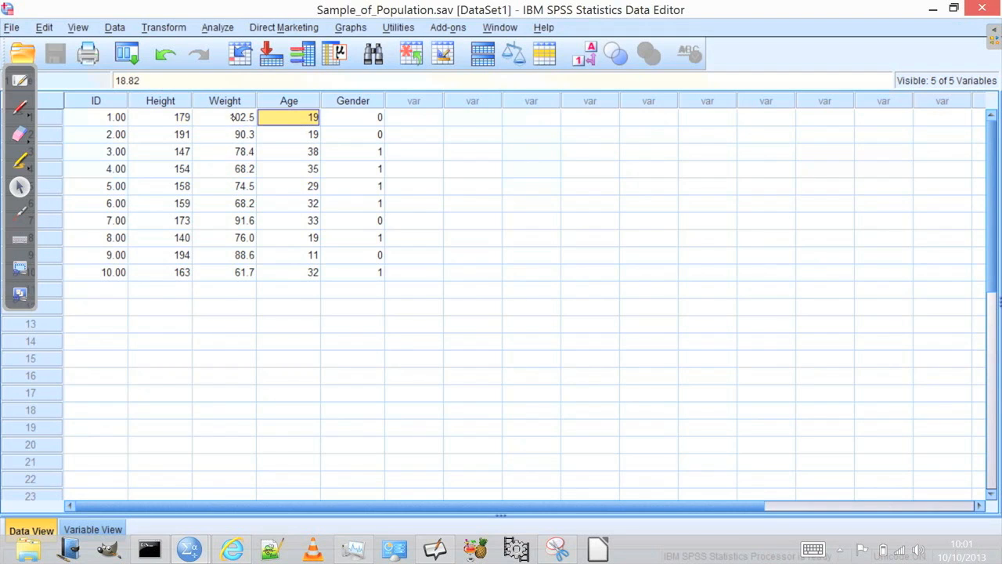
left_click(354, 116)
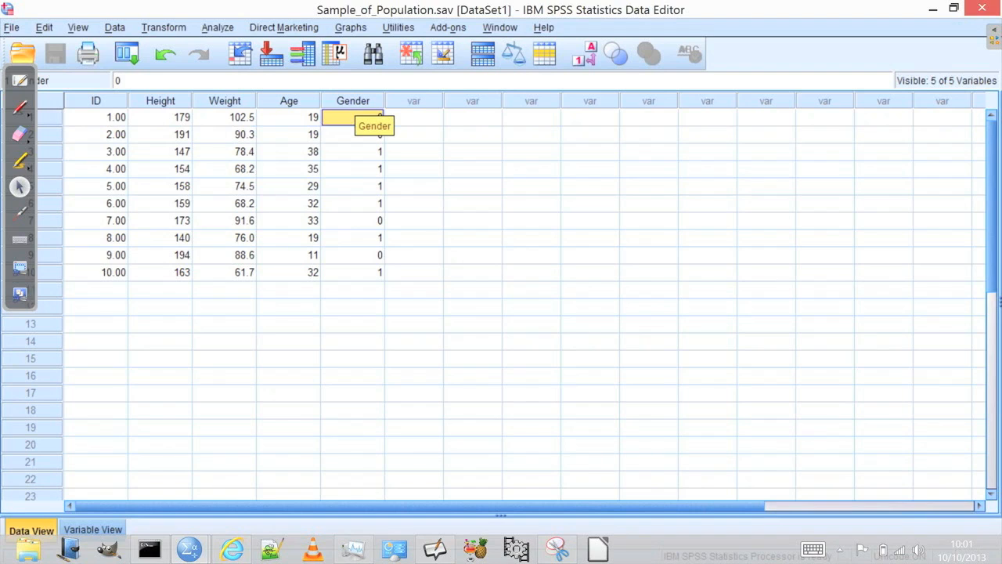
left_click(352, 116)
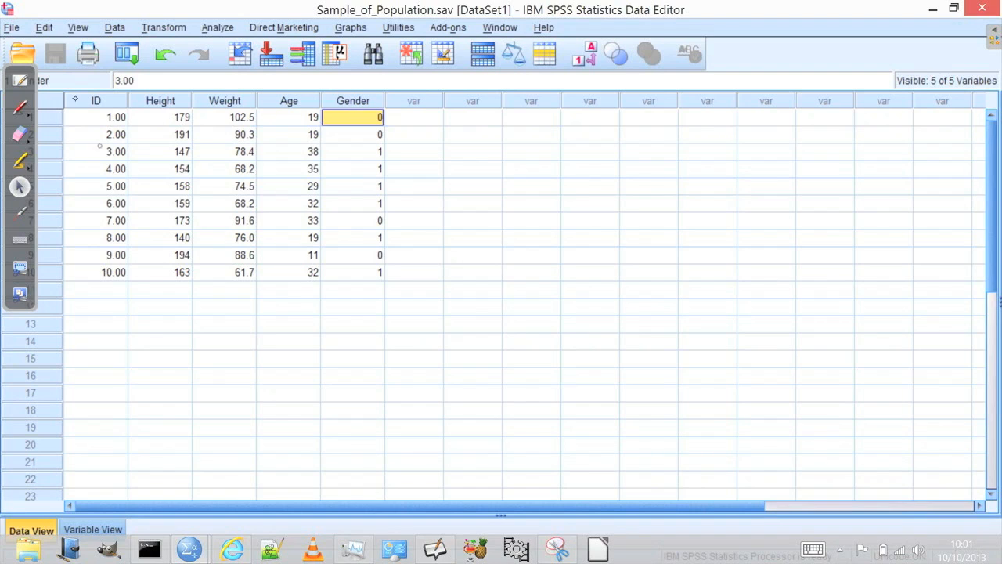
left_click(96, 238)
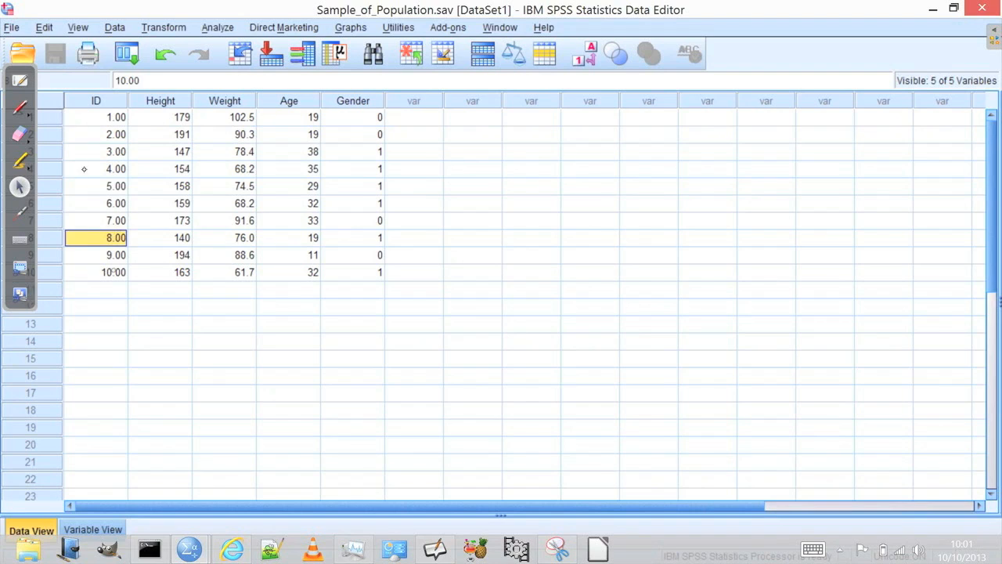
left_click(353, 272)
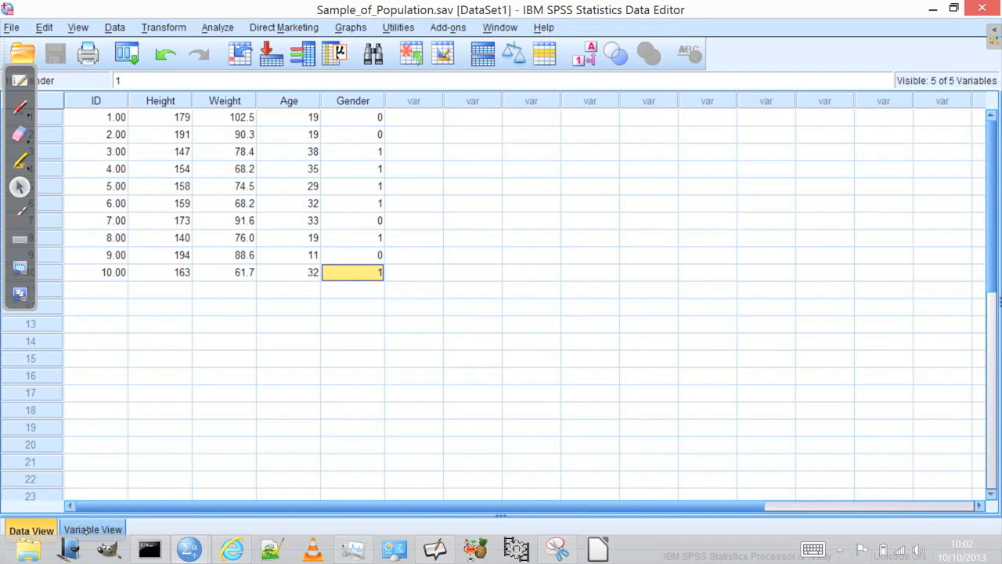
- In Variable View, bring up the Value Labels dialog for the Gender variable
left_click(93, 529)
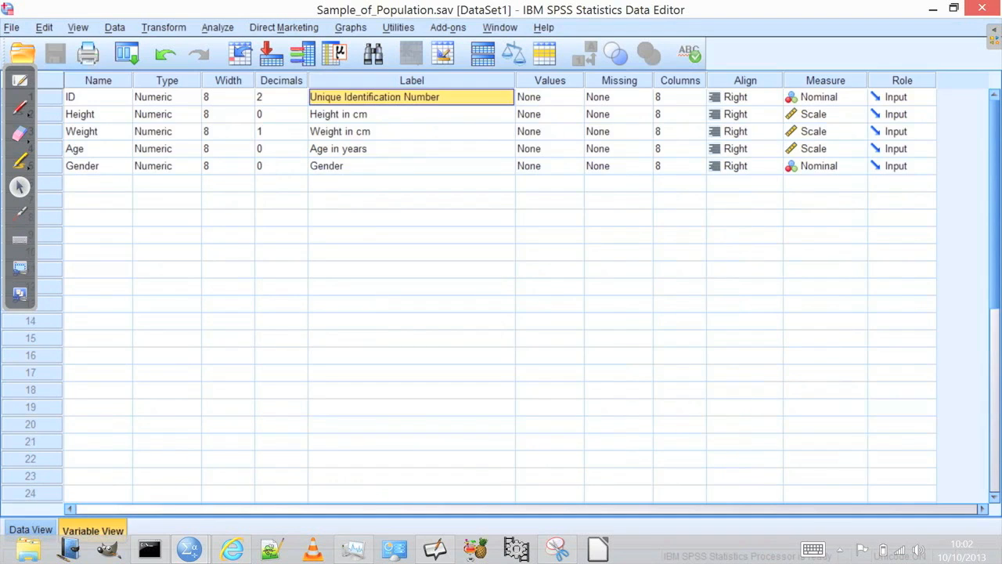
left_click(31, 530)
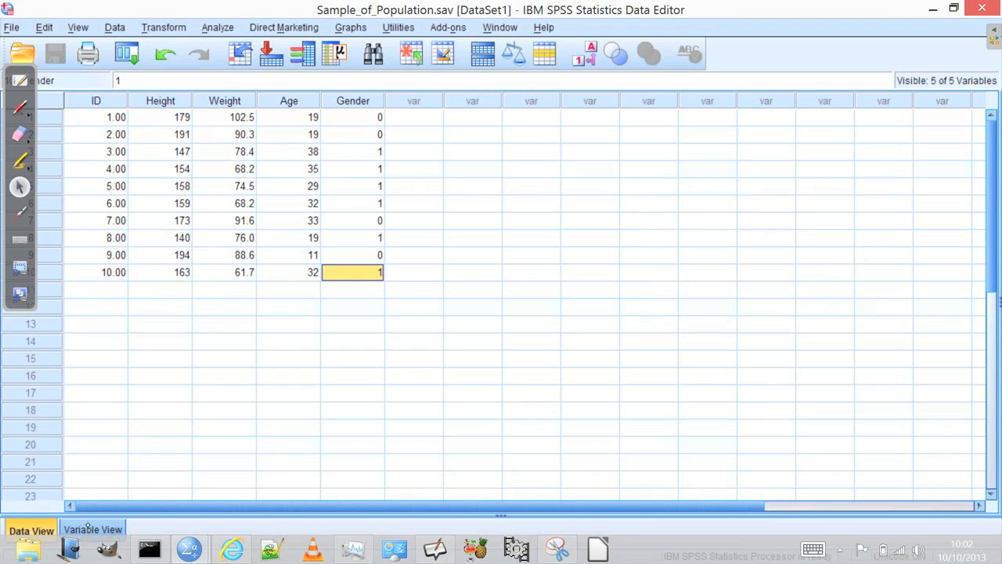
left_click(93, 529)
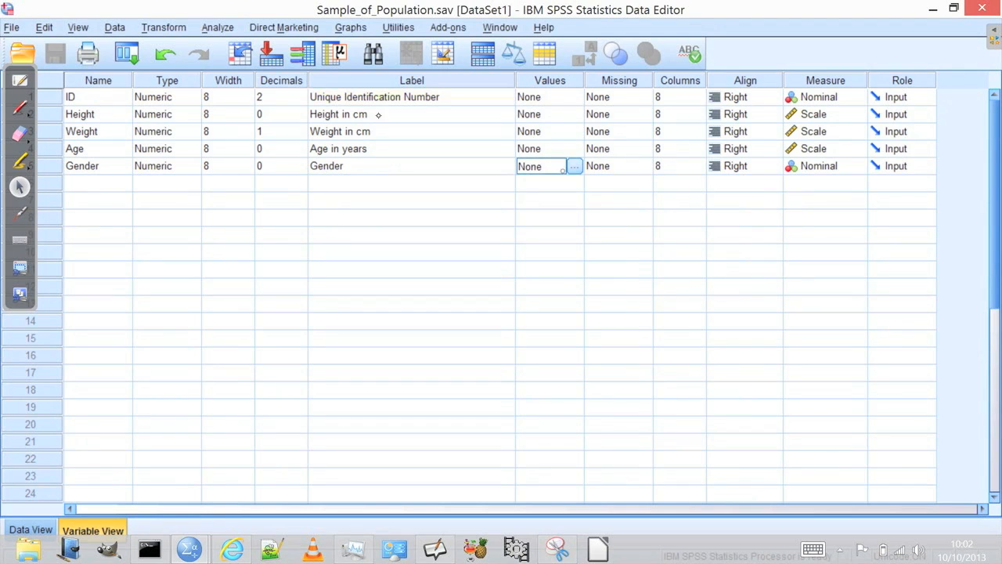
left_click(573, 166)
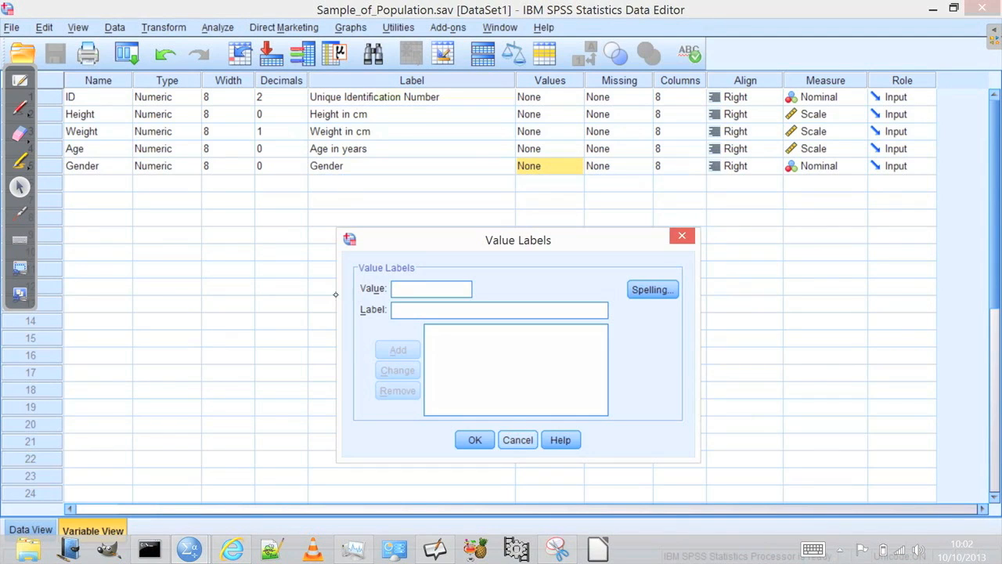
- Reopen Gender's Value Labels dialog and add the label 0 = male
left_click(517, 438)
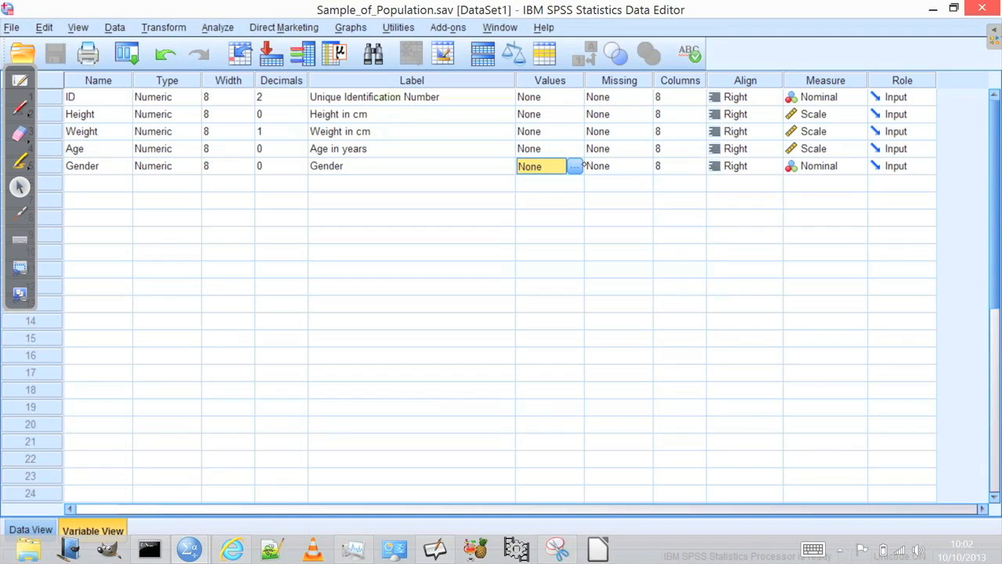
left_click(573, 166)
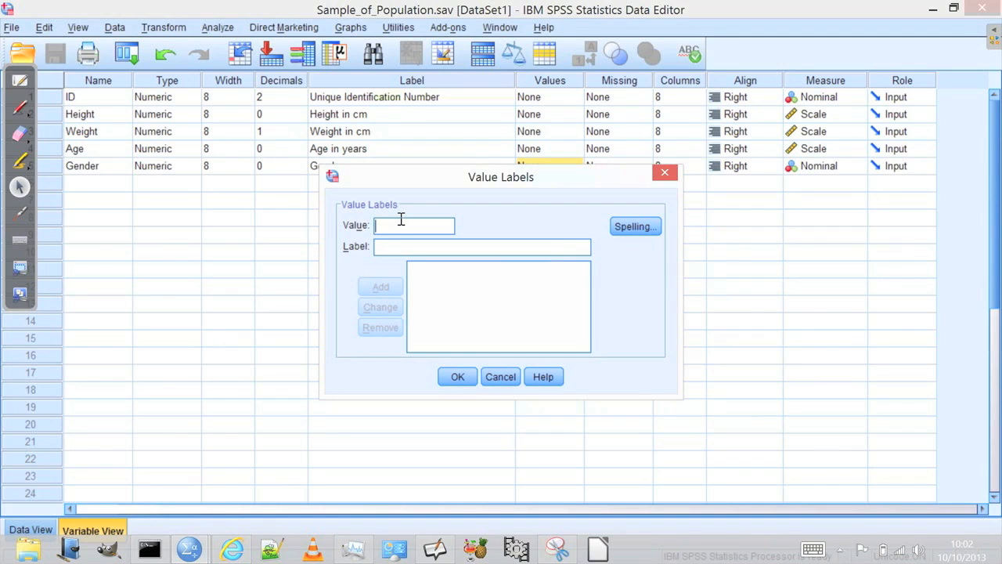
left_click(414, 226)
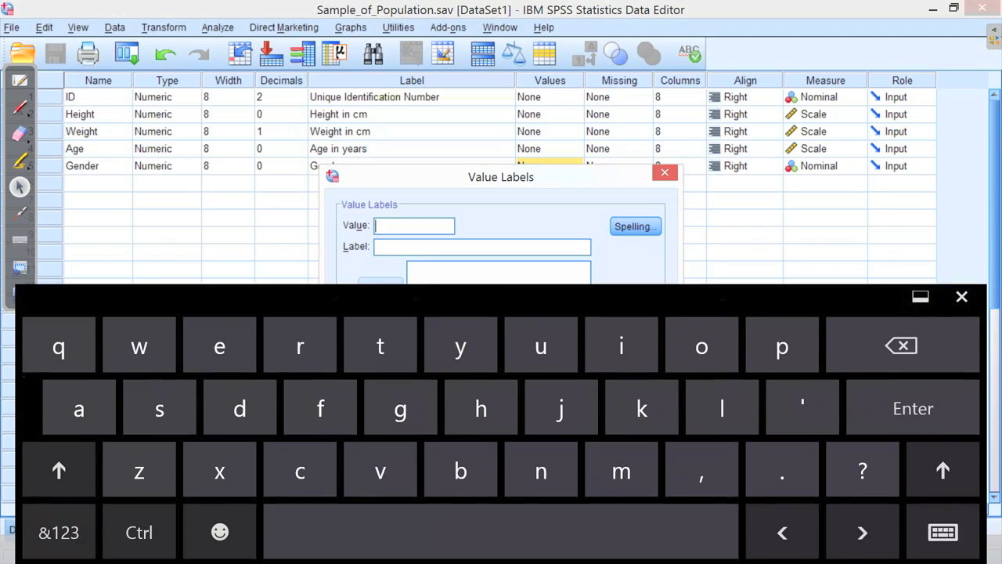
left_click(60, 533)
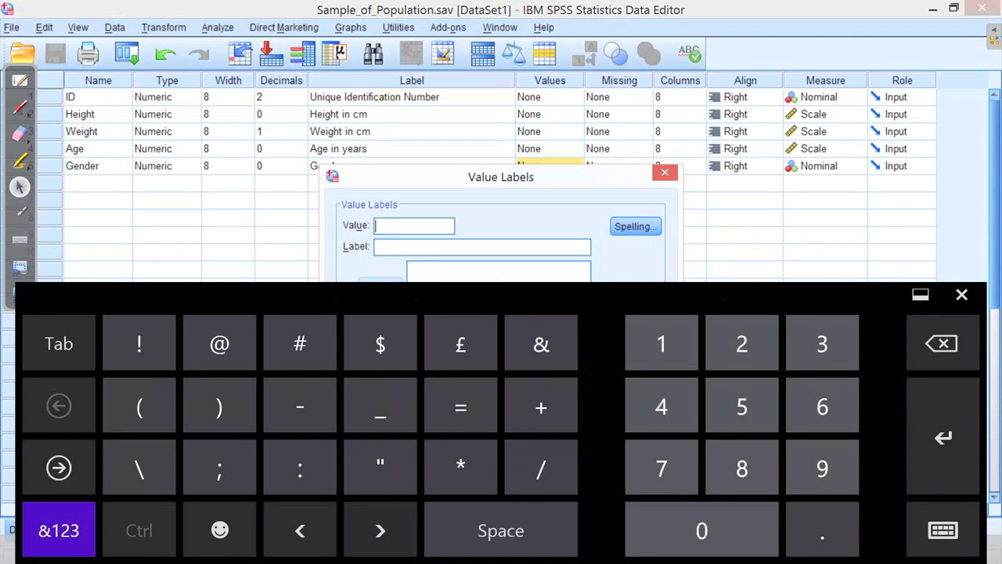
type("0")
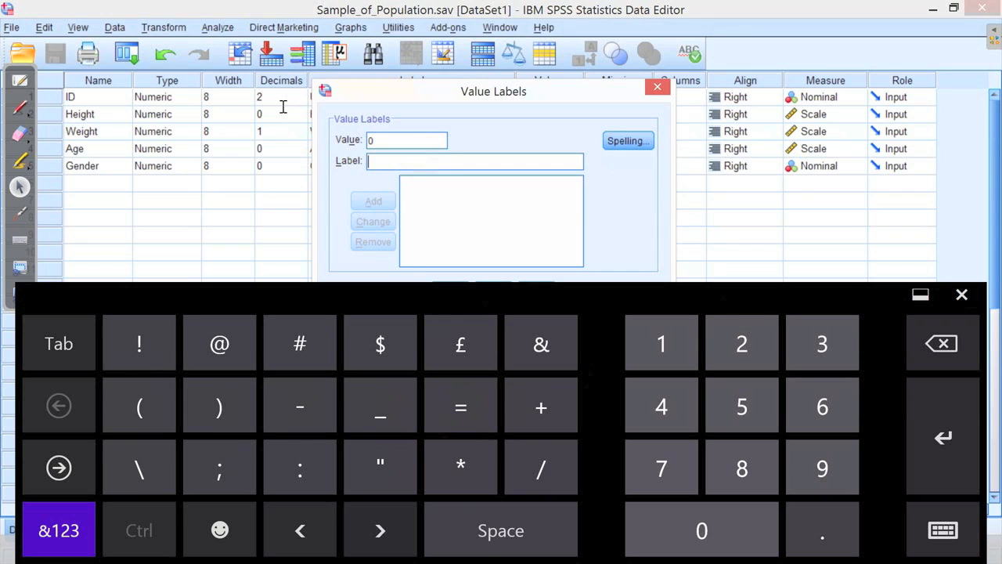
left_click(943, 529)
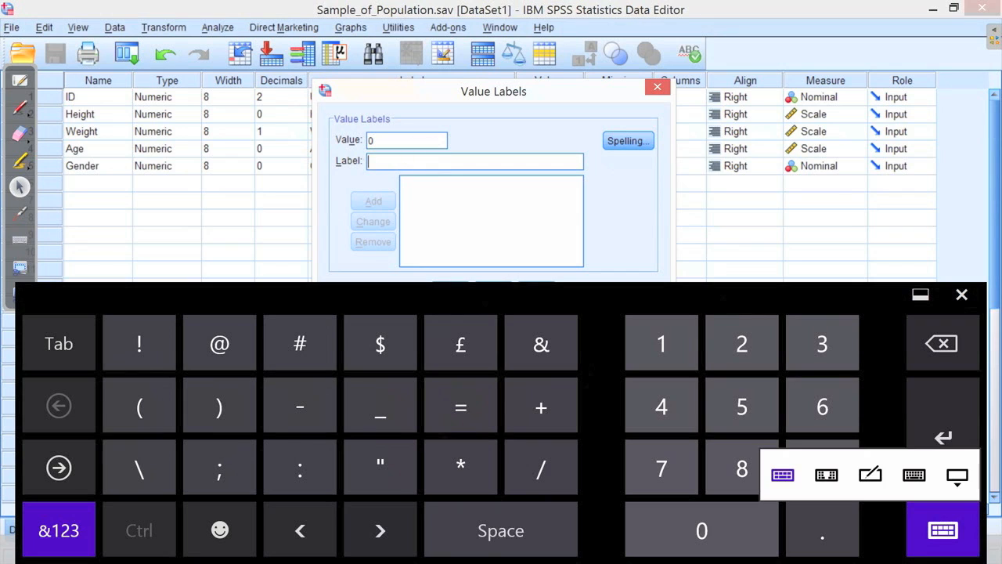
left_click(58, 529)
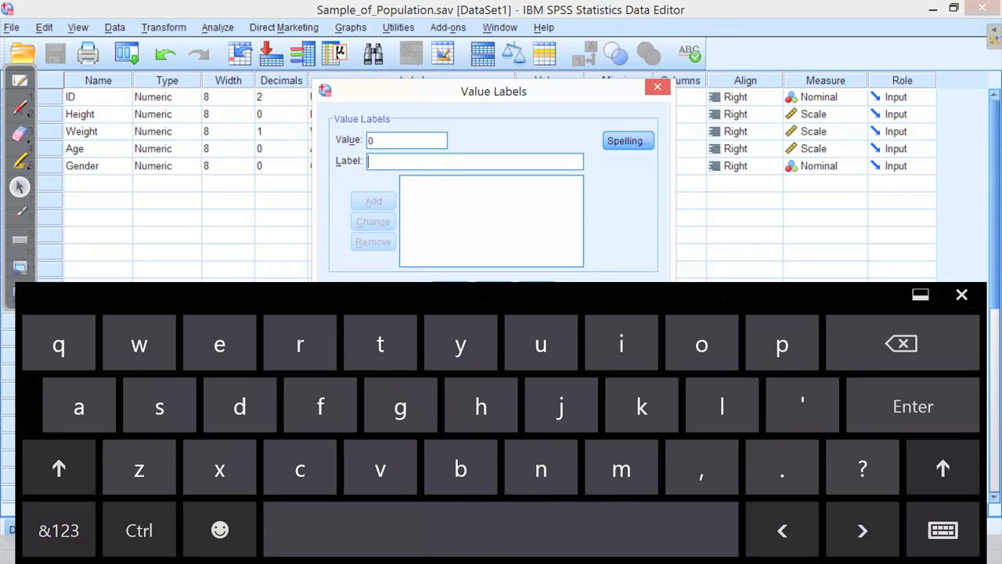
type("ma")
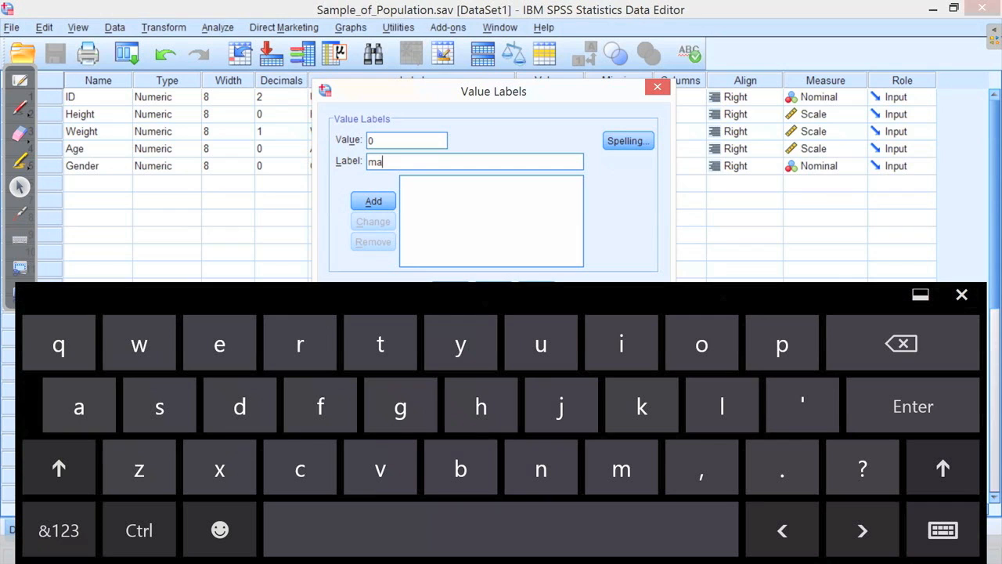
type("le")
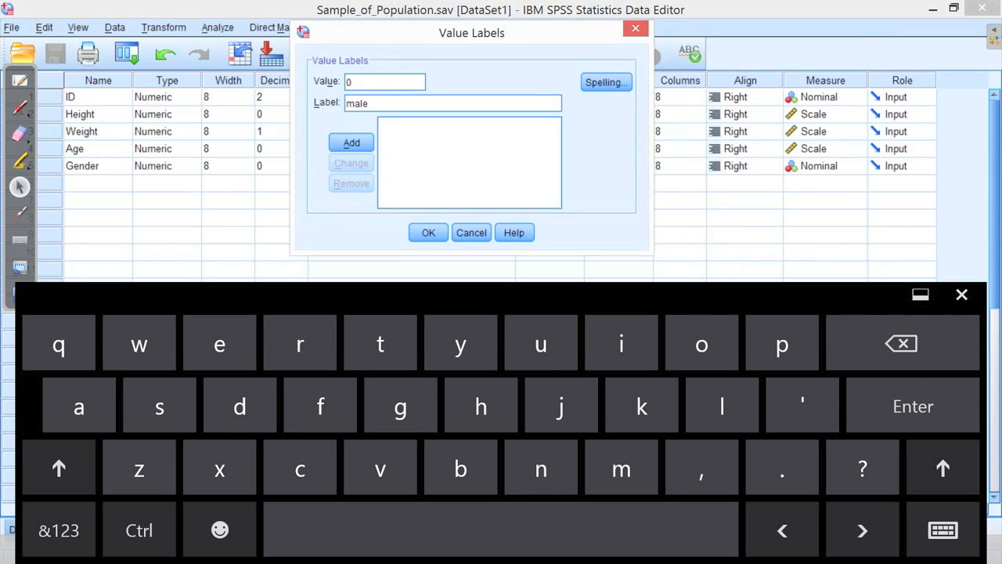
left_click(350, 143)
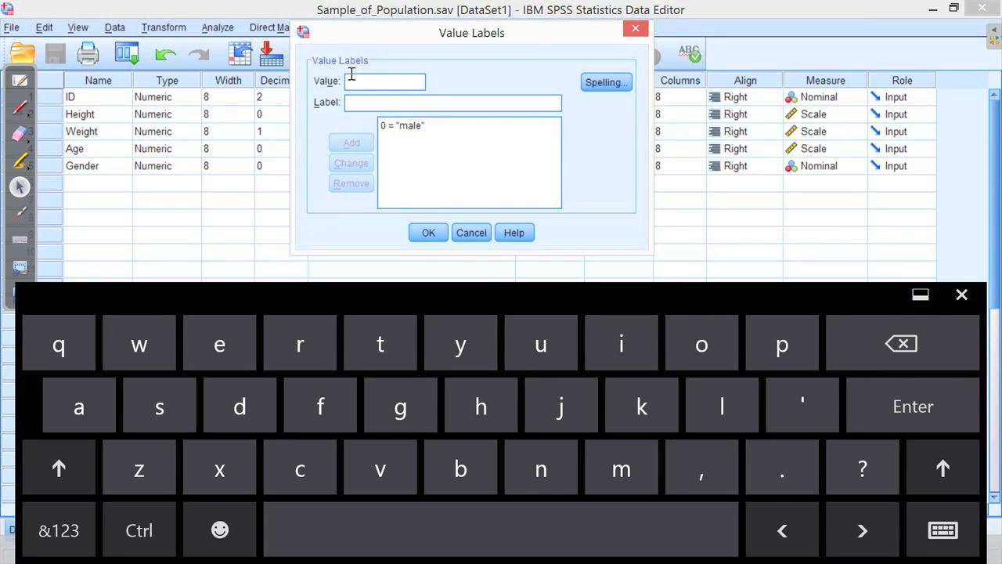
- Add the second value label 1 = female for Gender
left_click(60, 530)
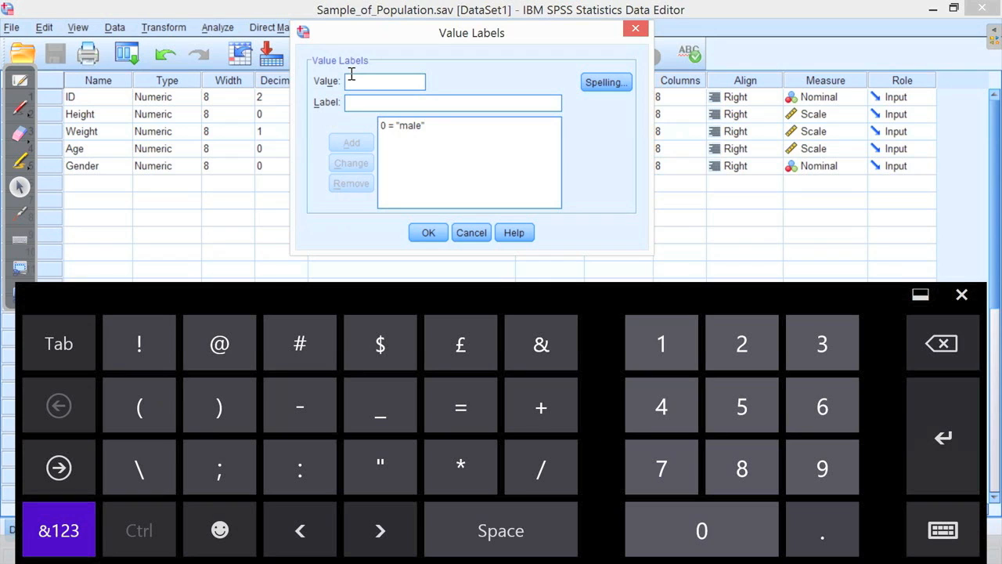
type("1")
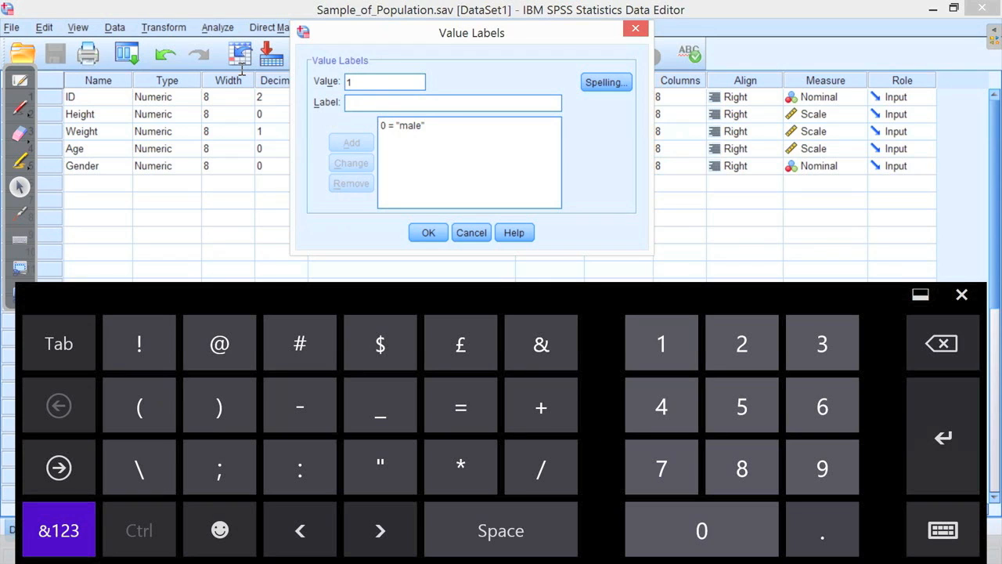
type("female")
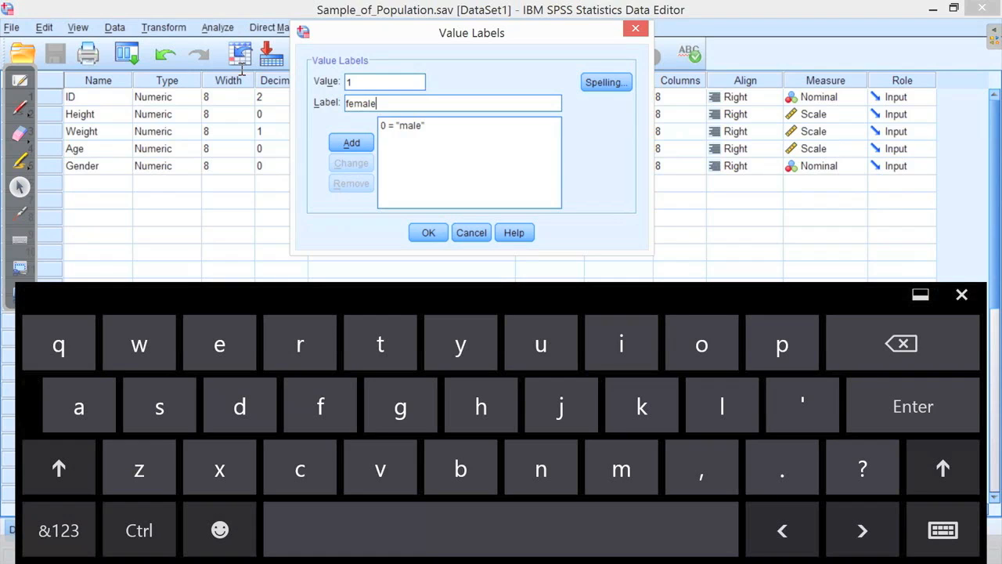
left_click(351, 142)
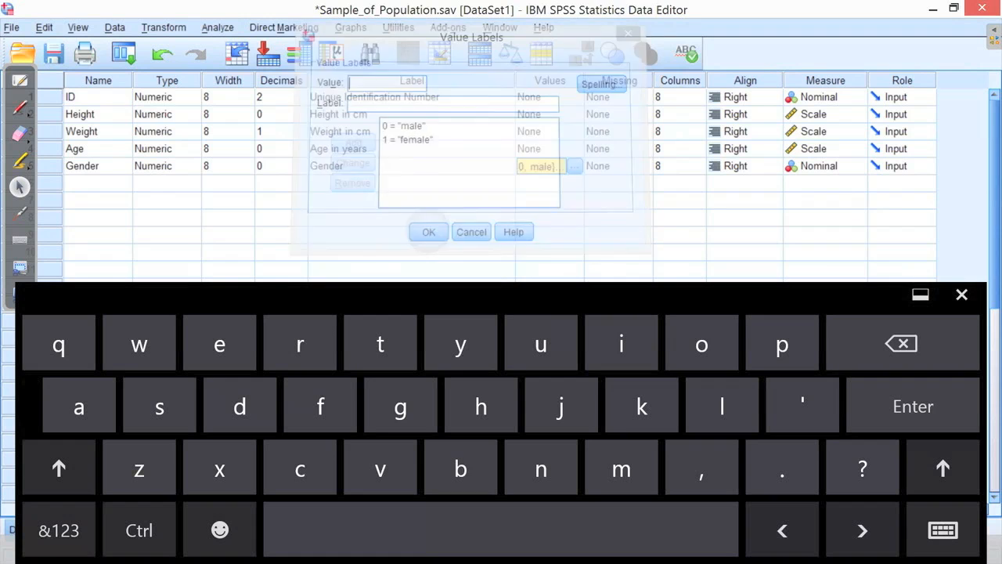
- Confirm the value labels, return to Data View, and drop down the Data menu
left_click(429, 231)
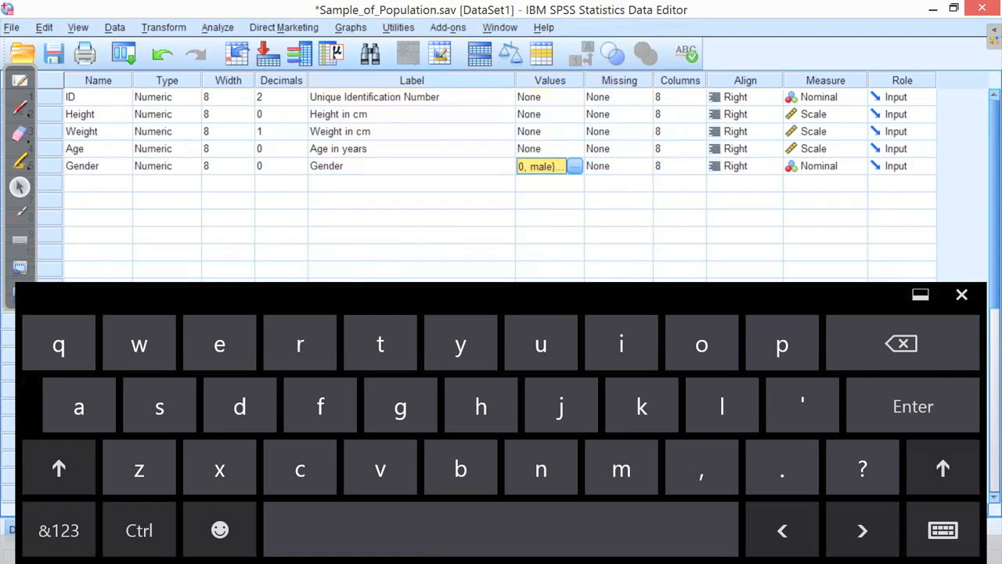
left_click(962, 295)
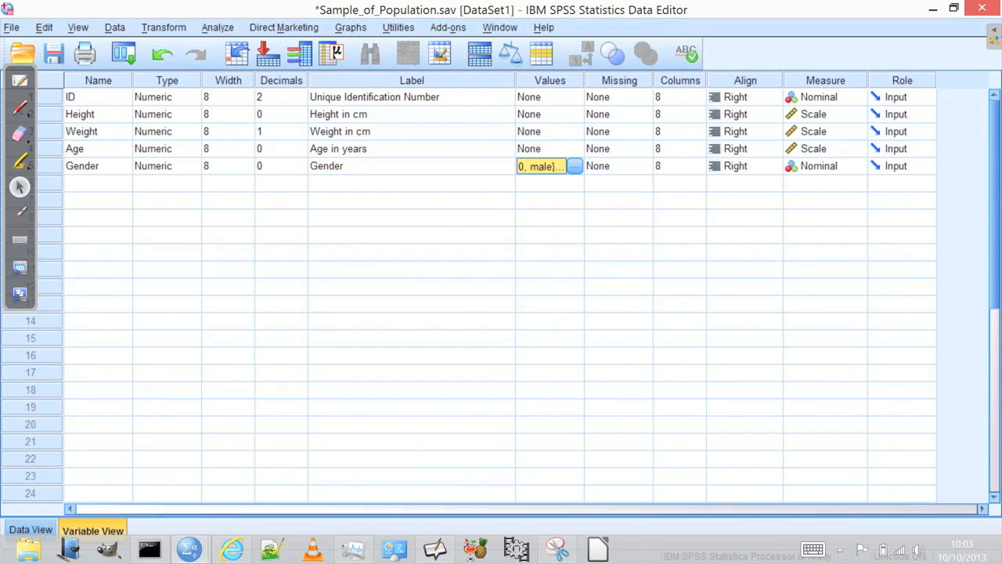
left_click(32, 530)
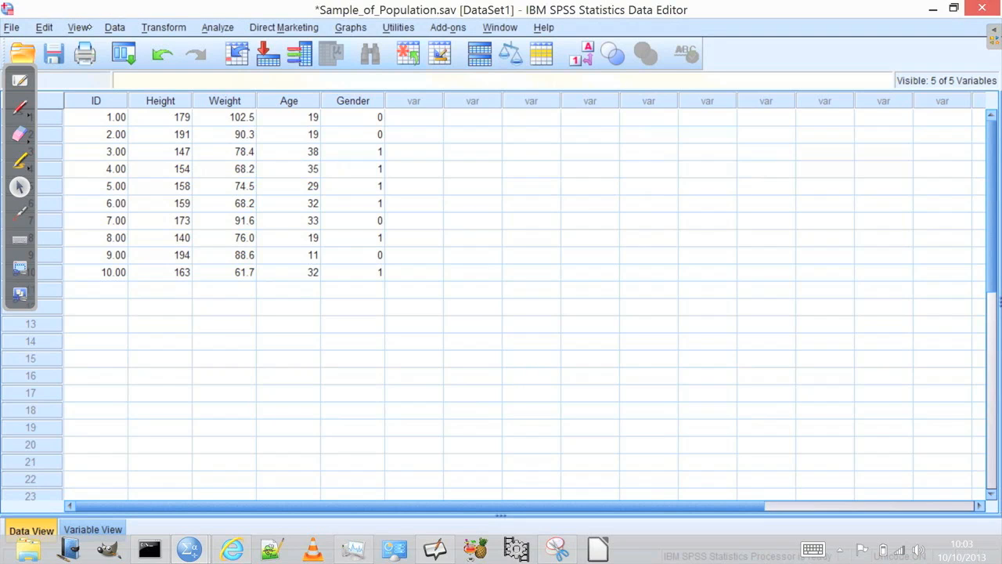
left_click(114, 27)
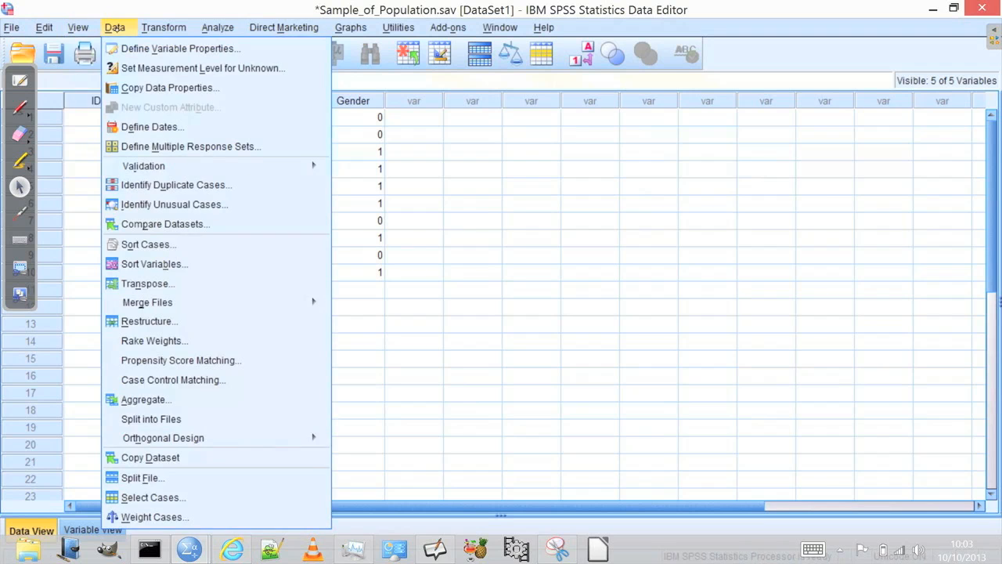
left_click(43, 28)
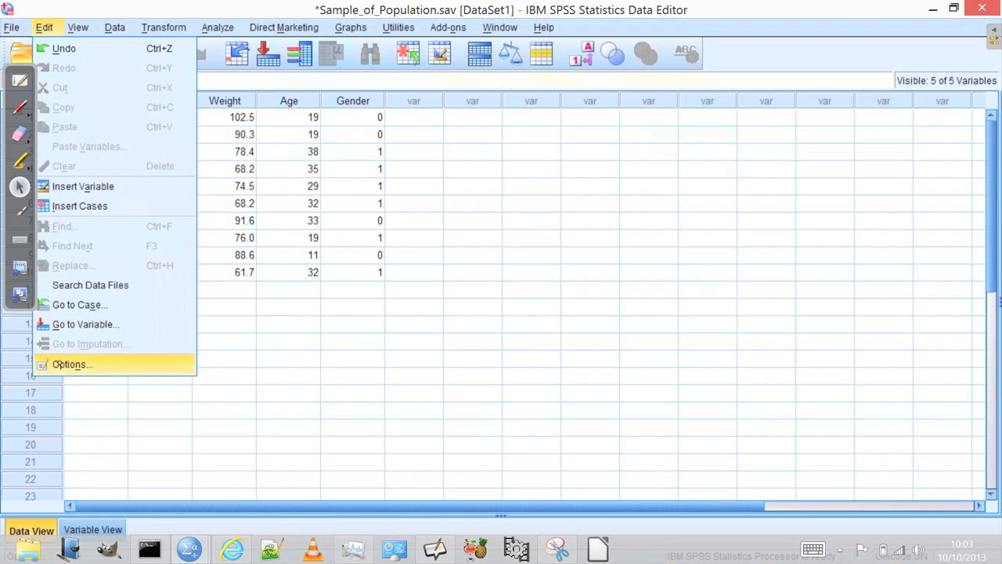
left_click(72, 364)
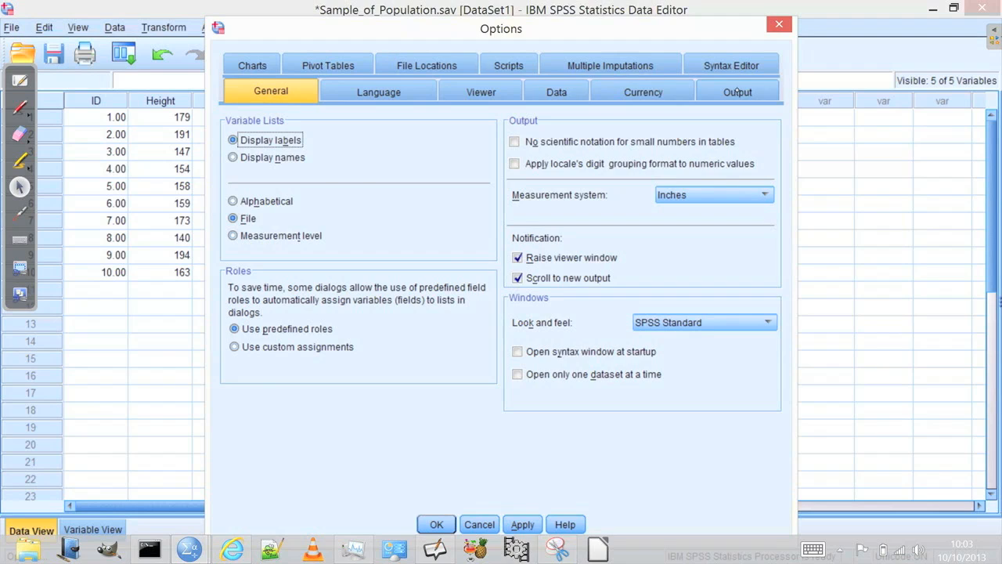
left_click(736, 91)
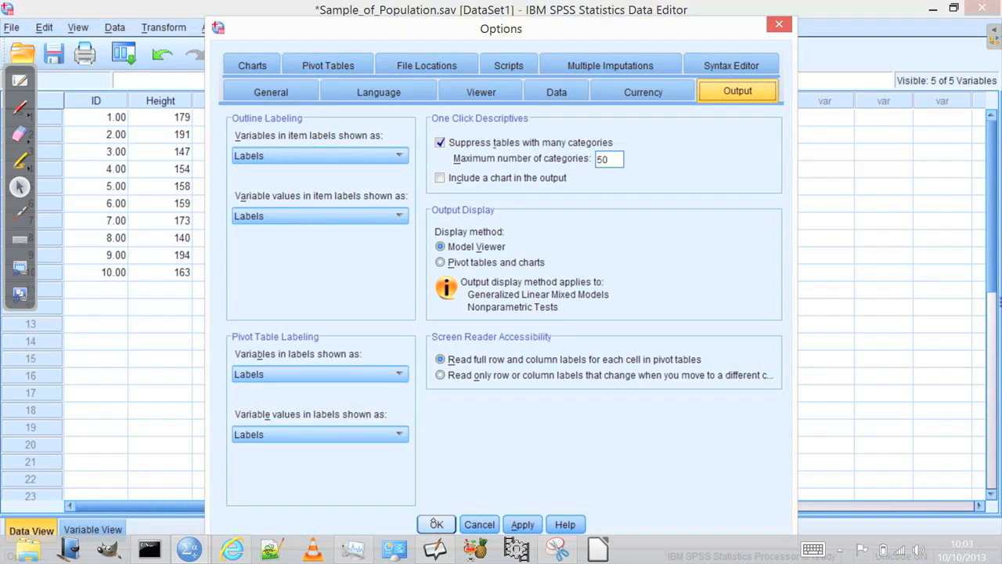
left_click(435, 523)
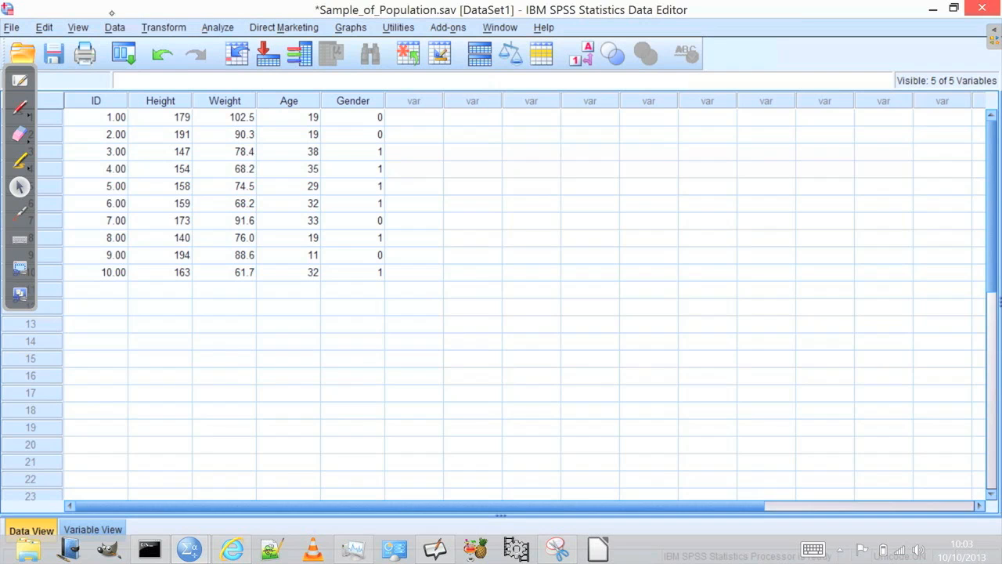
- Select the Gender column and switch Data View to show male/female value labels instead of 0/1 codes
left_click(163, 28)
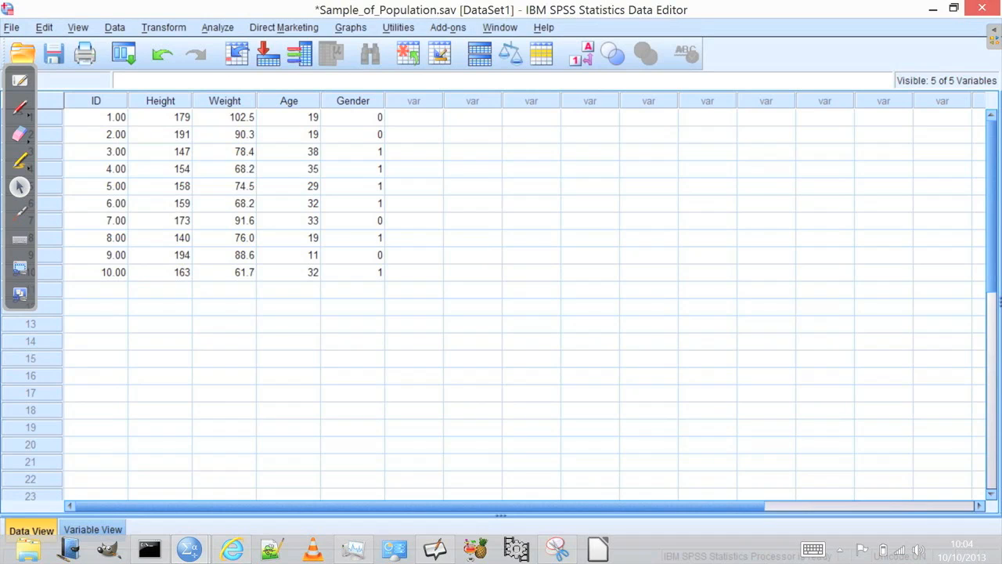
left_click(288, 100)
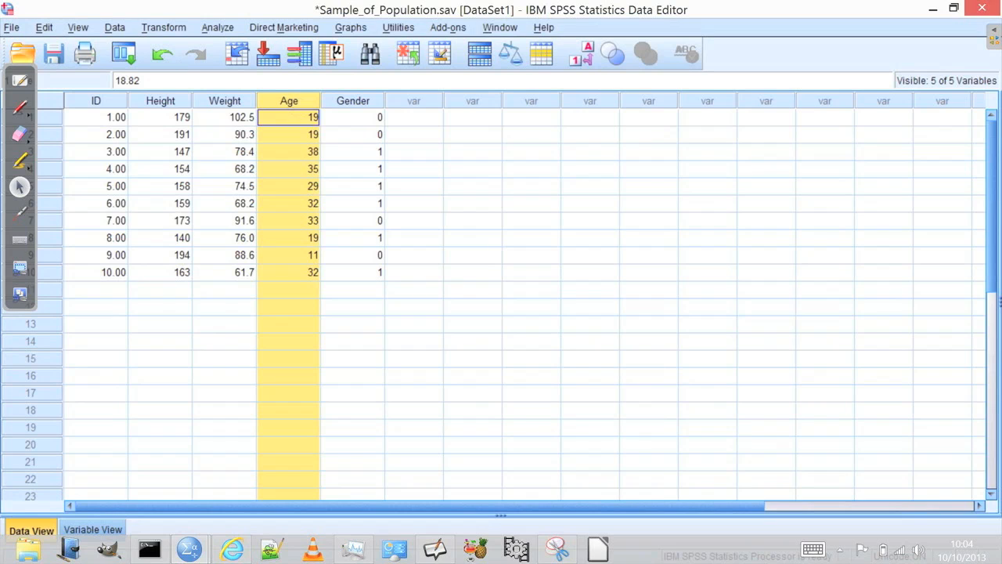
left_click(353, 116)
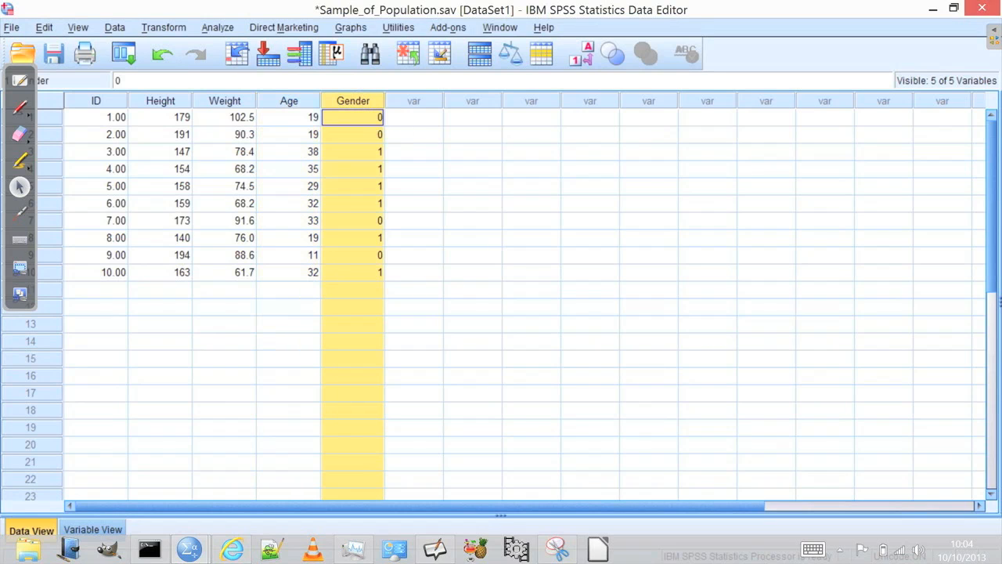
left_click(354, 116)
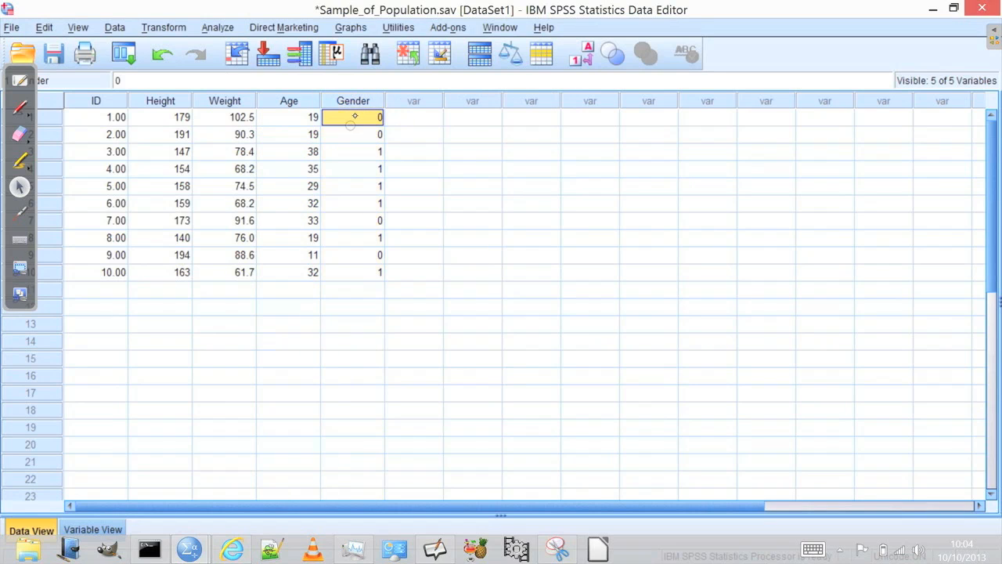
mouse_move(354, 116)
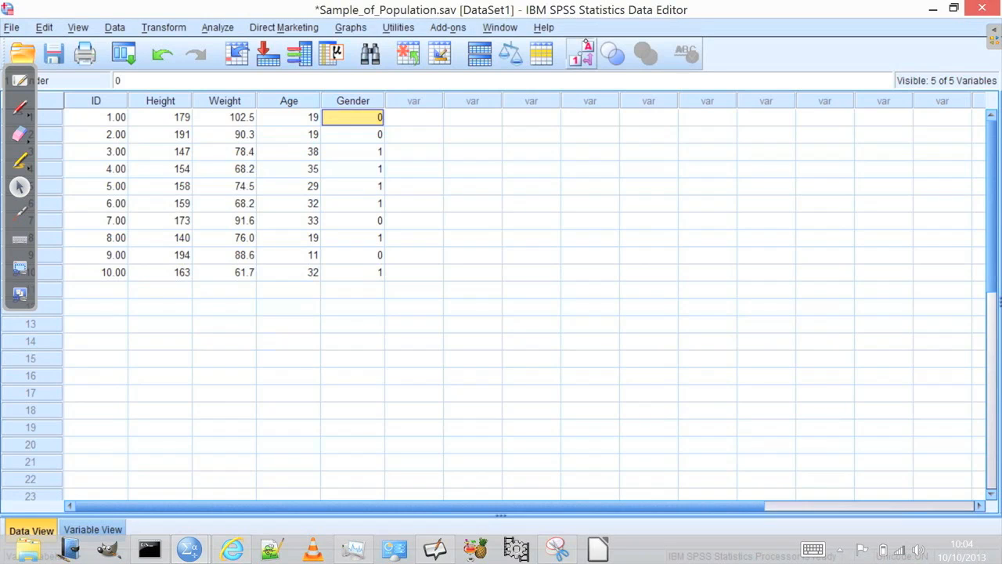
left_click(581, 54)
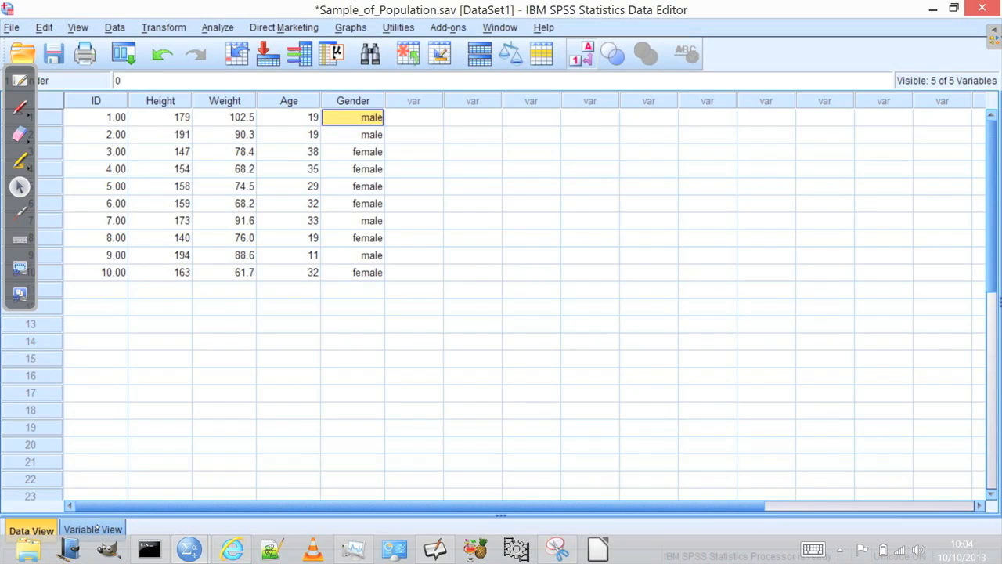
left_click(93, 529)
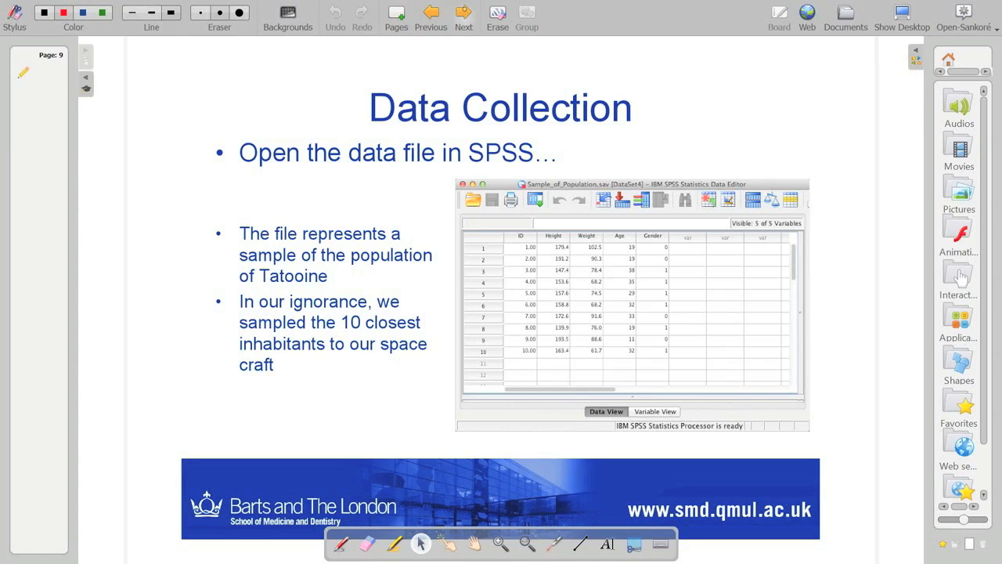
- Advance the lecture to page 10, 'A Note on Precision'
left_click(464, 15)
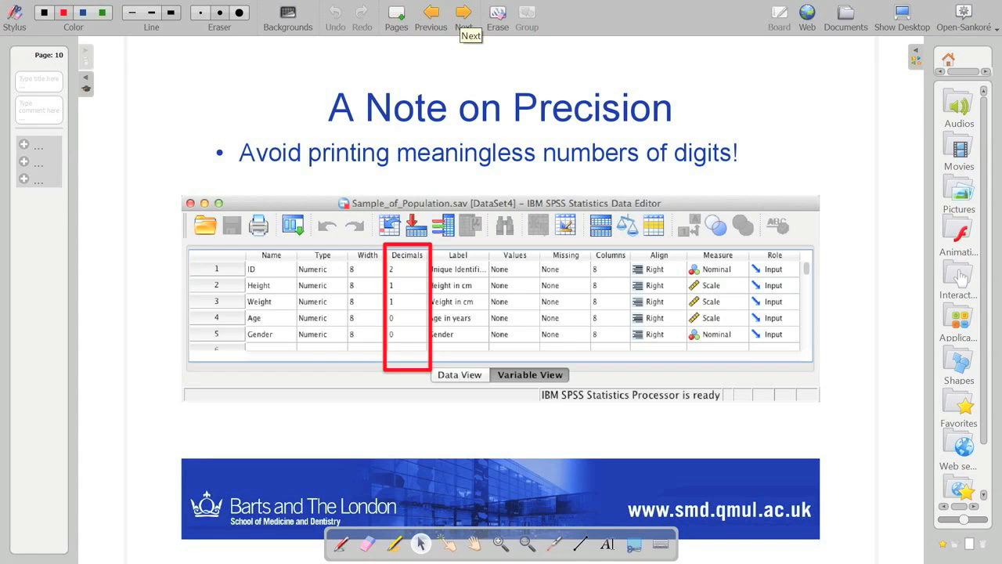